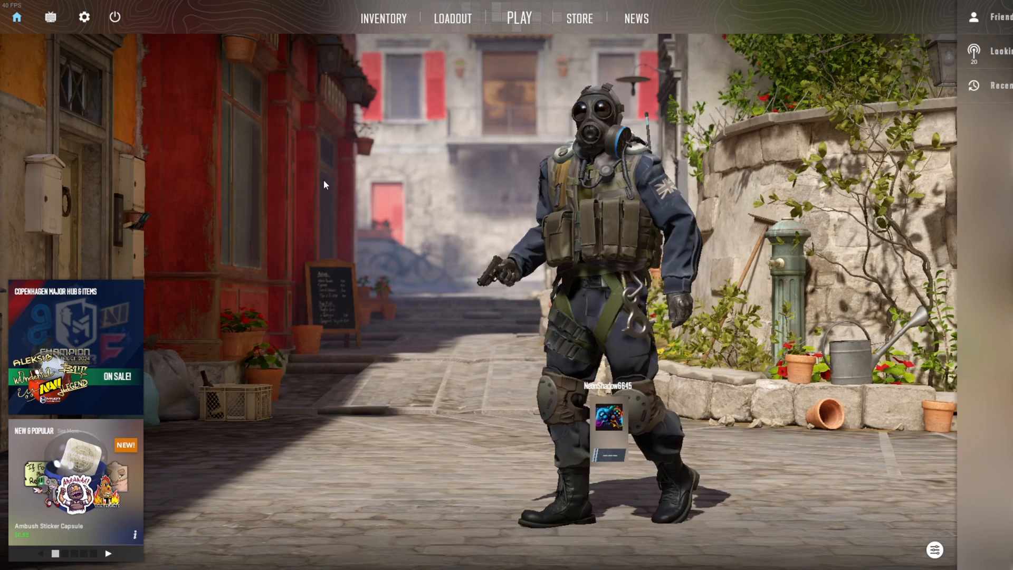
mouse_move(82, 17)
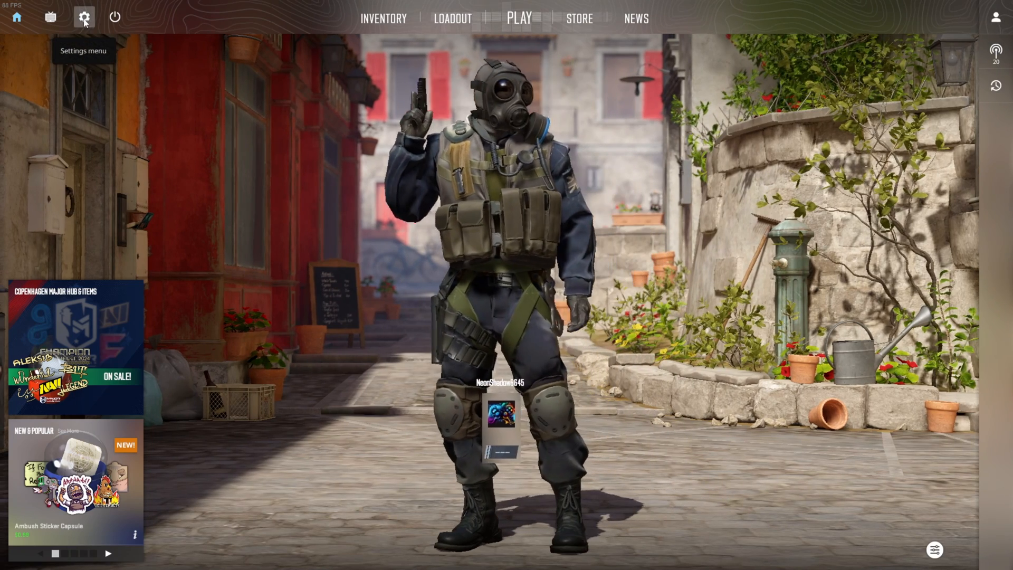
Show the Audio settings with volume, audio device and voice/microphone options.
click(82, 17)
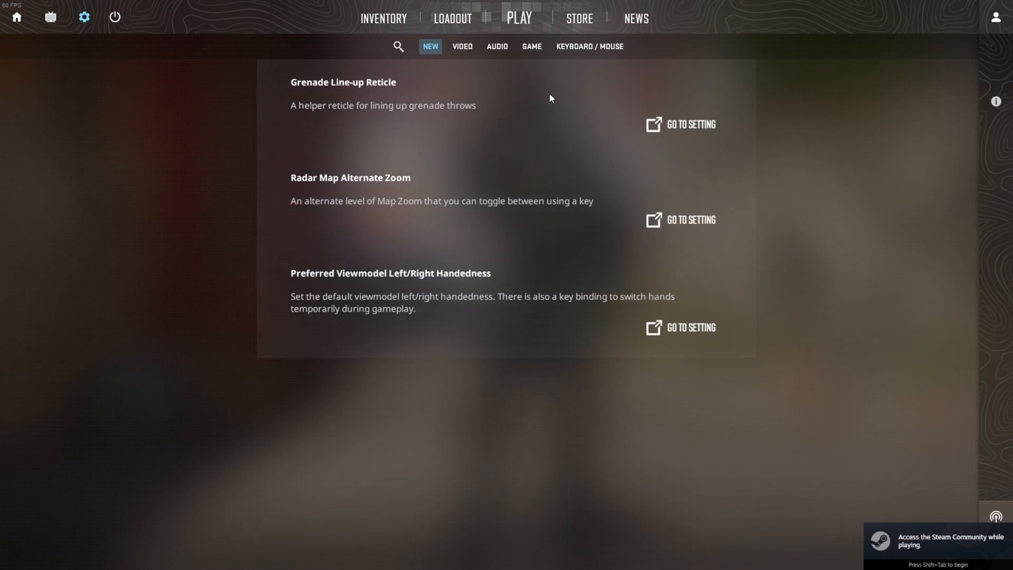
click(496, 47)
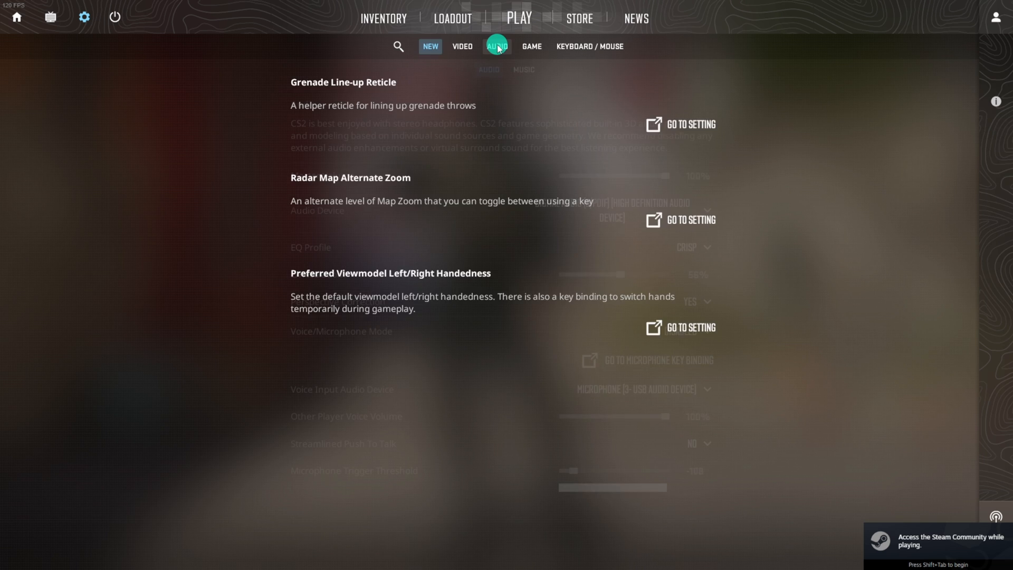
click(496, 46)
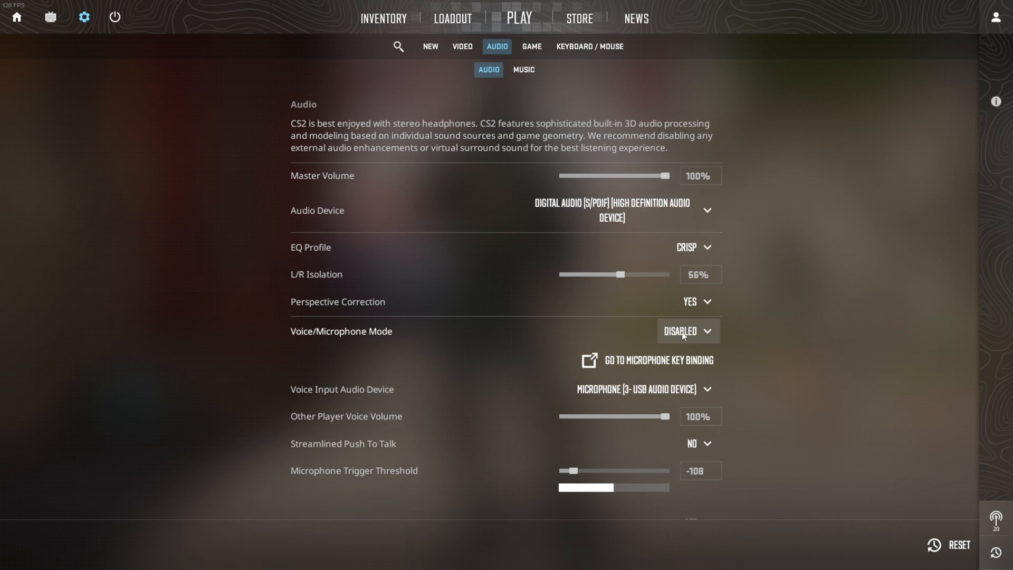
click(688, 331)
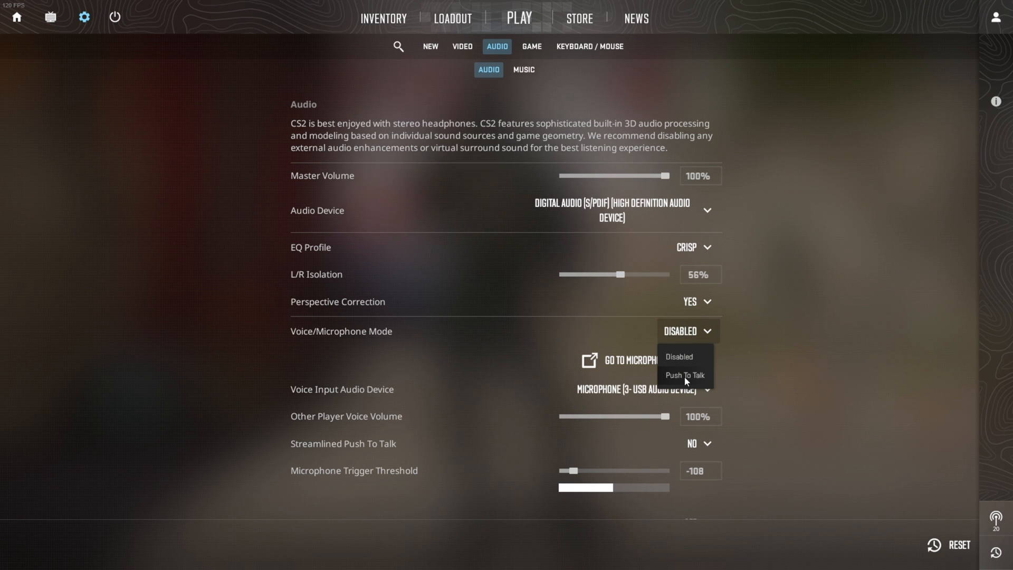
click(686, 376)
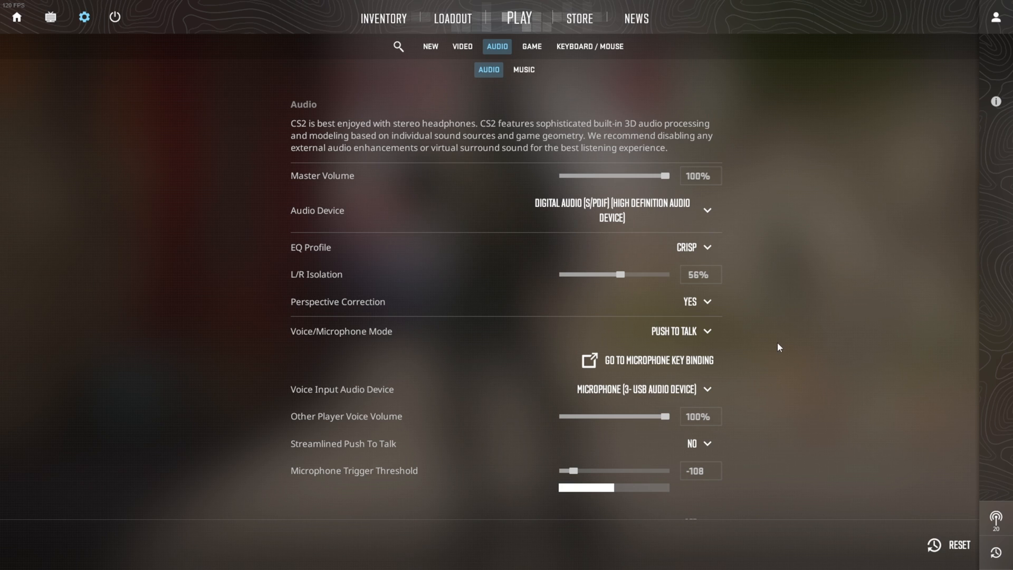
click(674, 330)
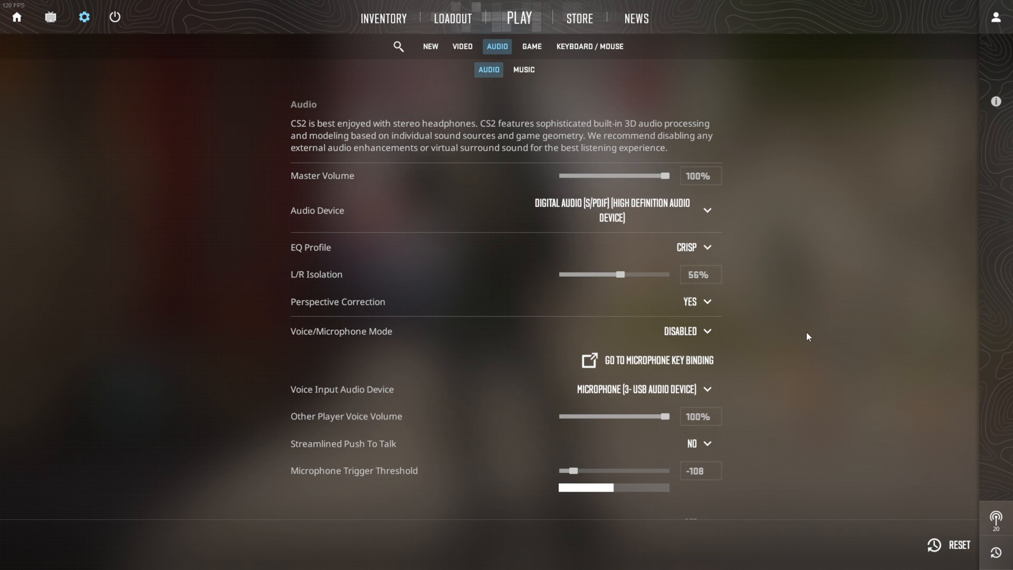
mouse_move(580, 55)
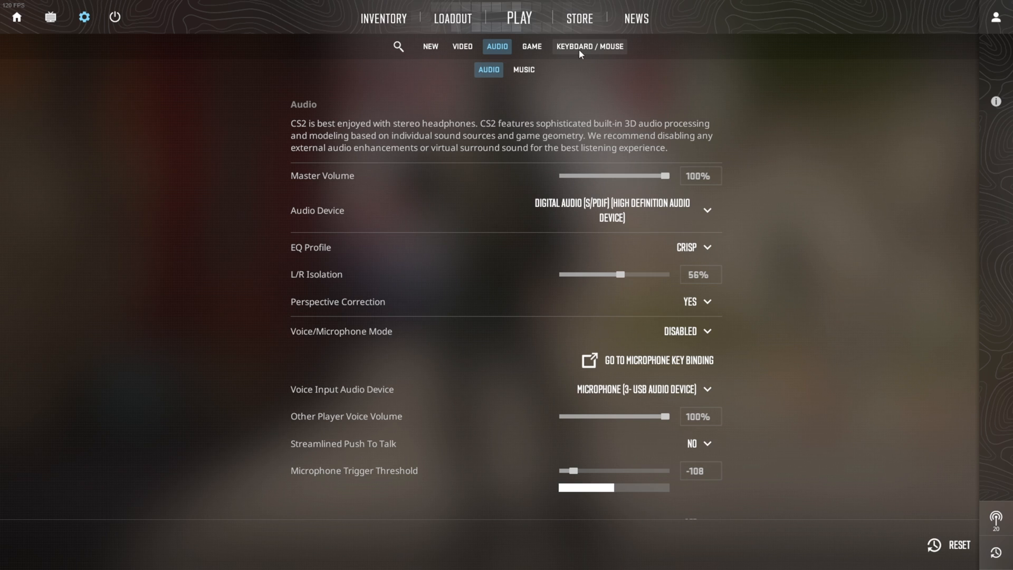
Show the Keyboard/Mouse communication bindings, with Use Microphone bound to 1.
click(589, 47)
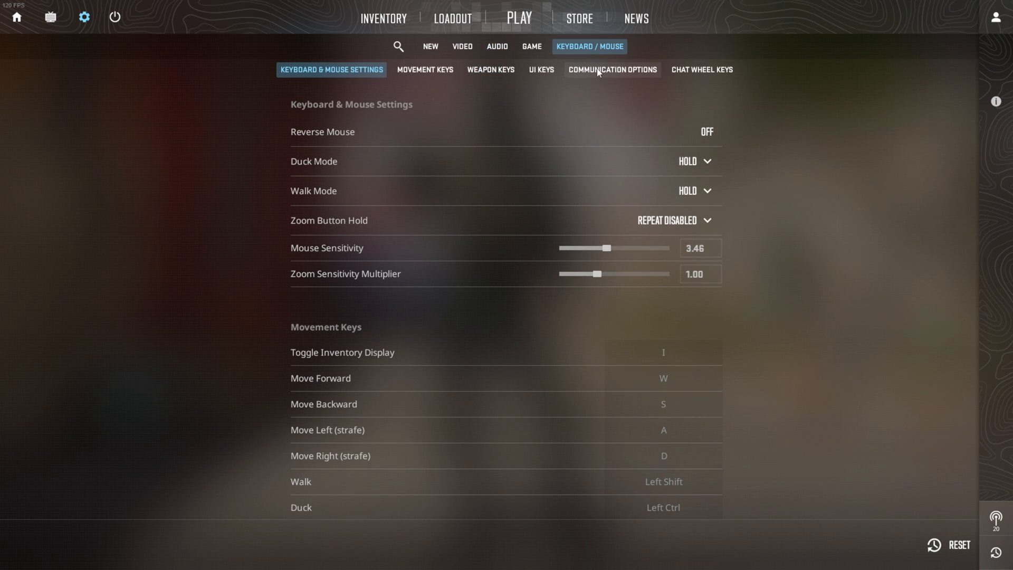
click(612, 69)
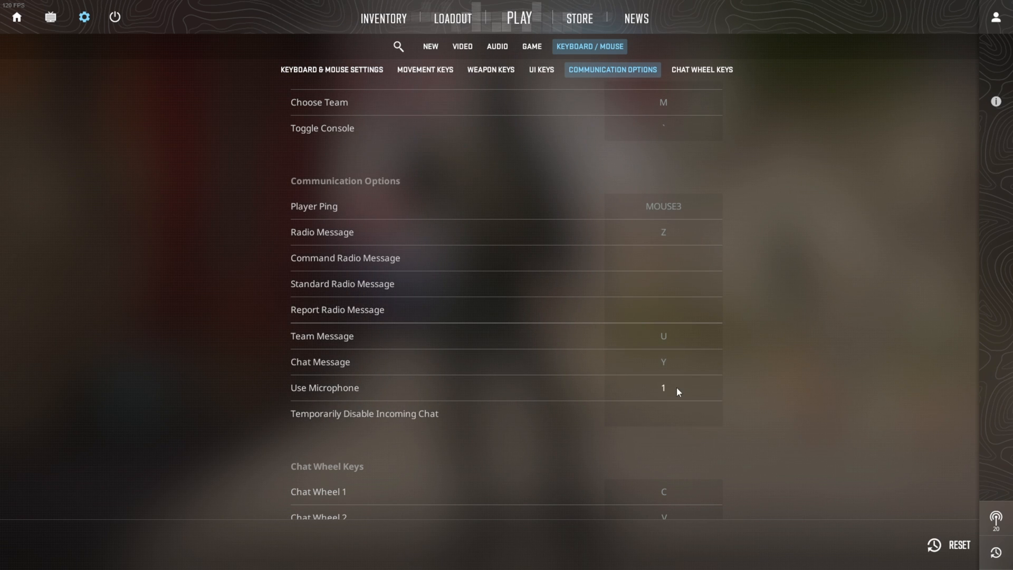
mouse_move(771, 359)
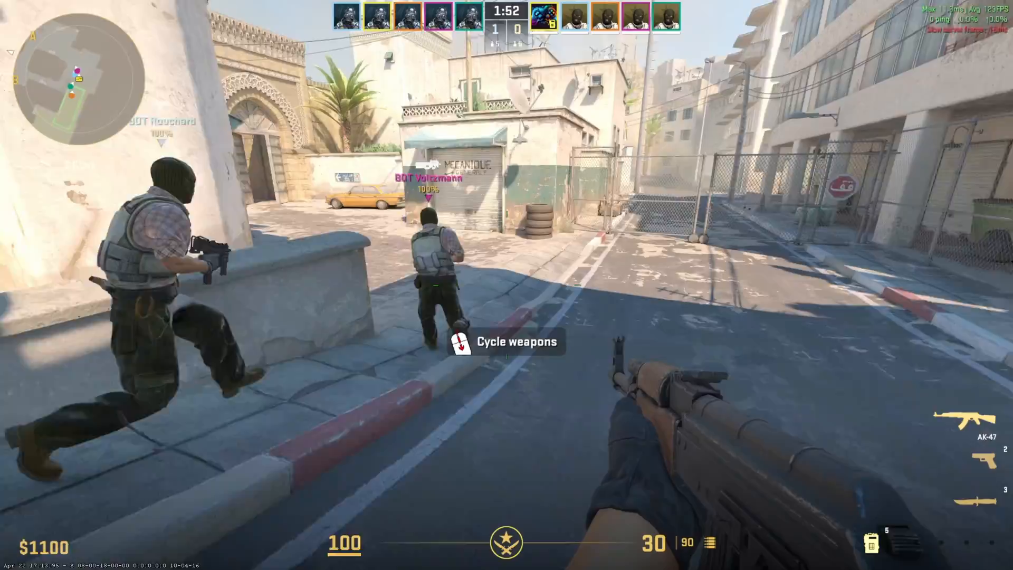
mouse_move(506, 285)
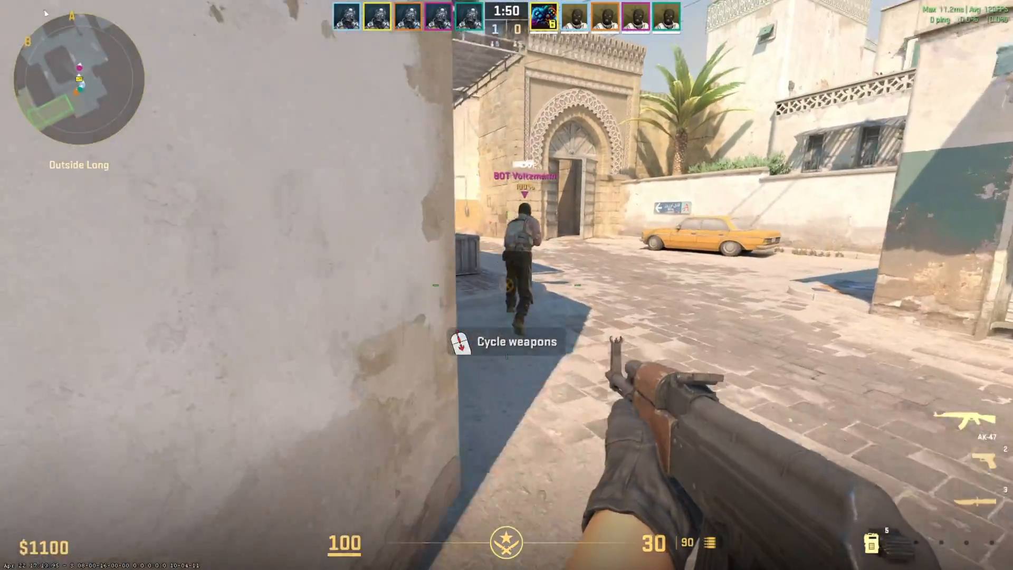